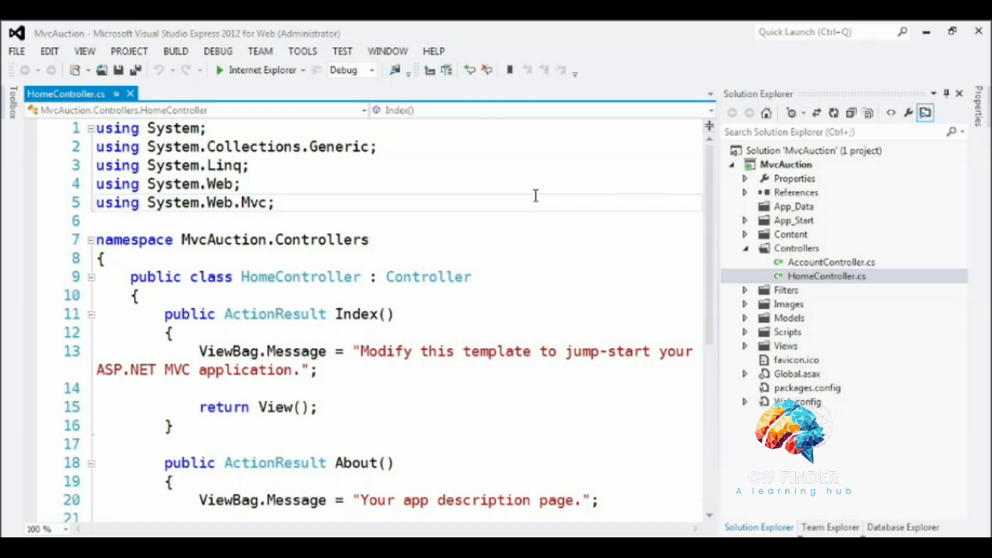
# Step: Add a new Class item to the Models folder and name it 'Auction'
pyautogui.click(277, 202)
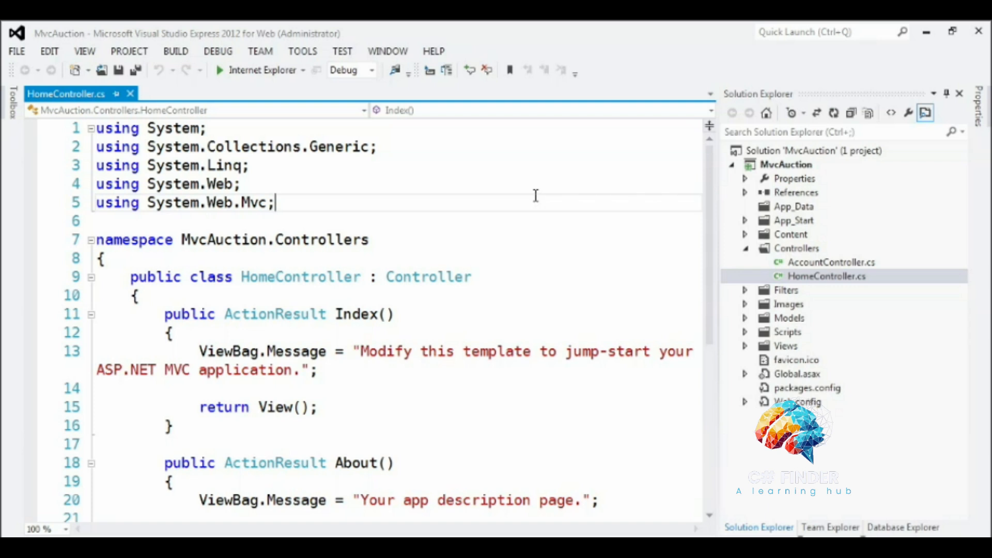
pyautogui.moveTo(780, 356)
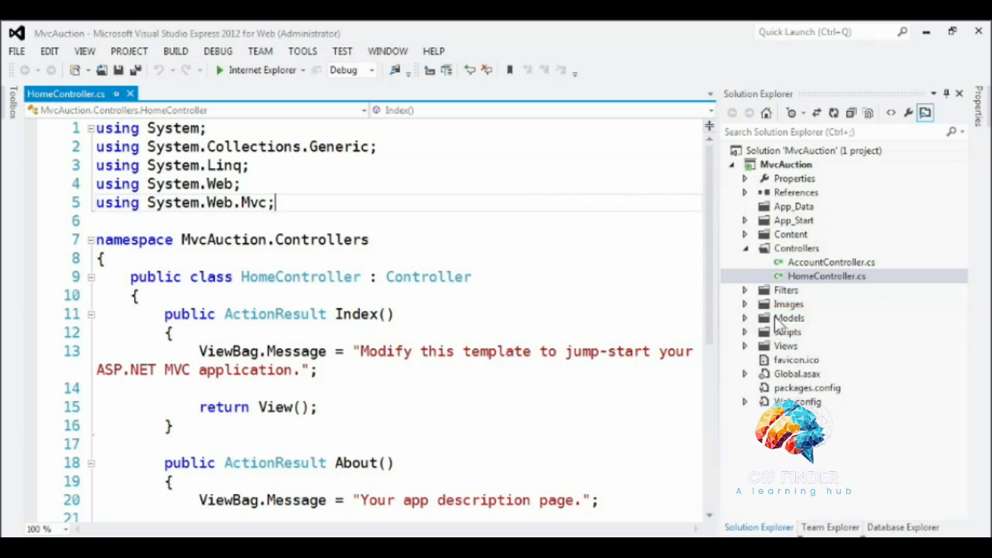
pyautogui.rightClick(789, 318)
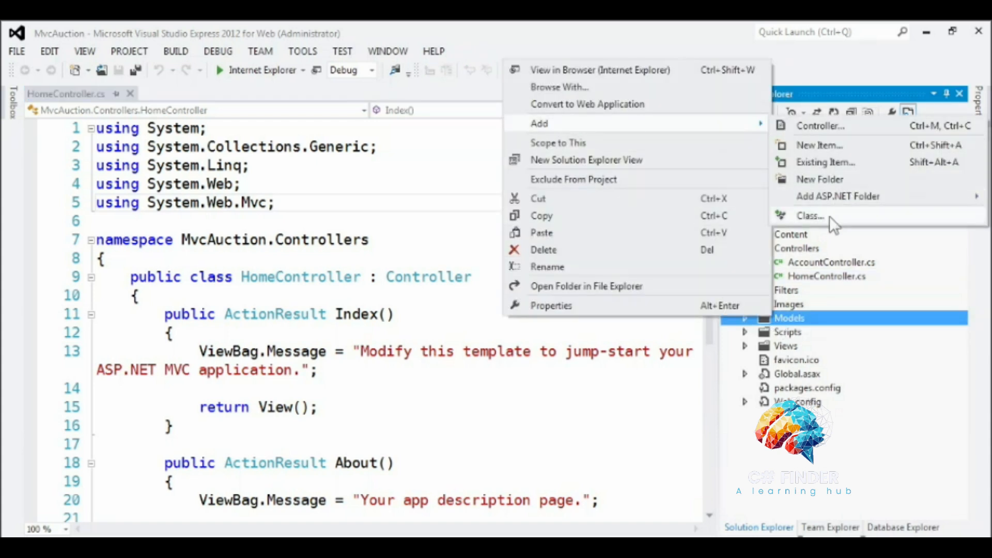
pyautogui.click(808, 216)
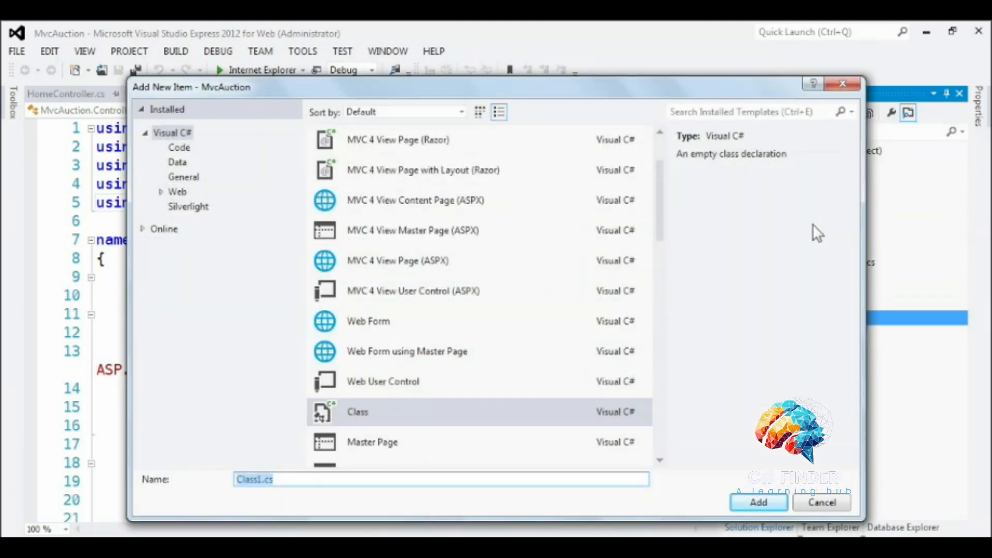
pyautogui.click(377, 412)
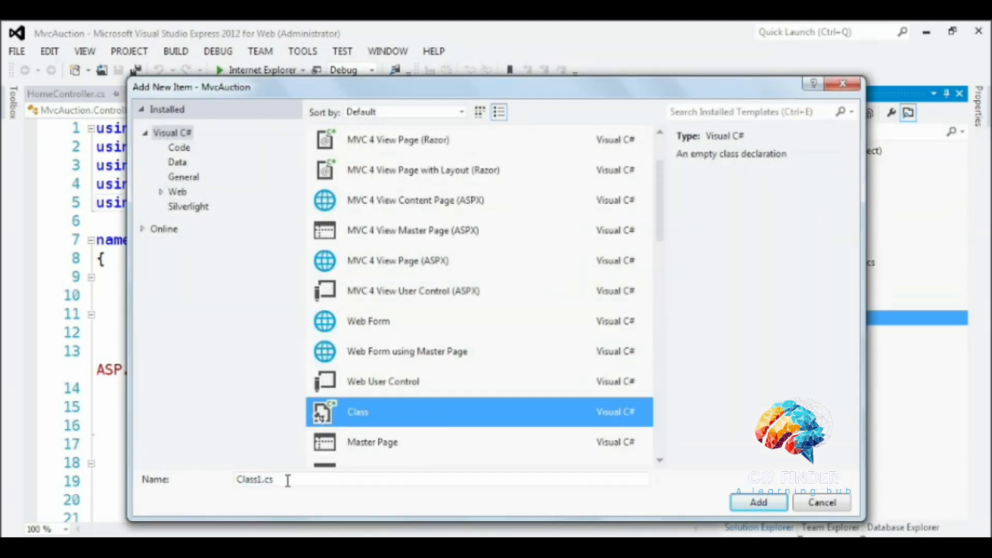
pyautogui.write('A')
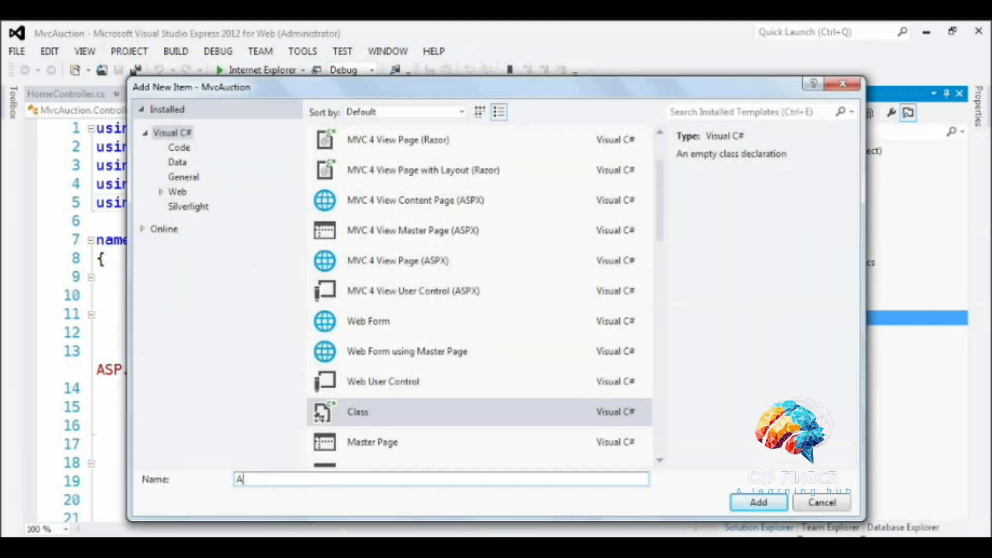
pyautogui.write('uction')
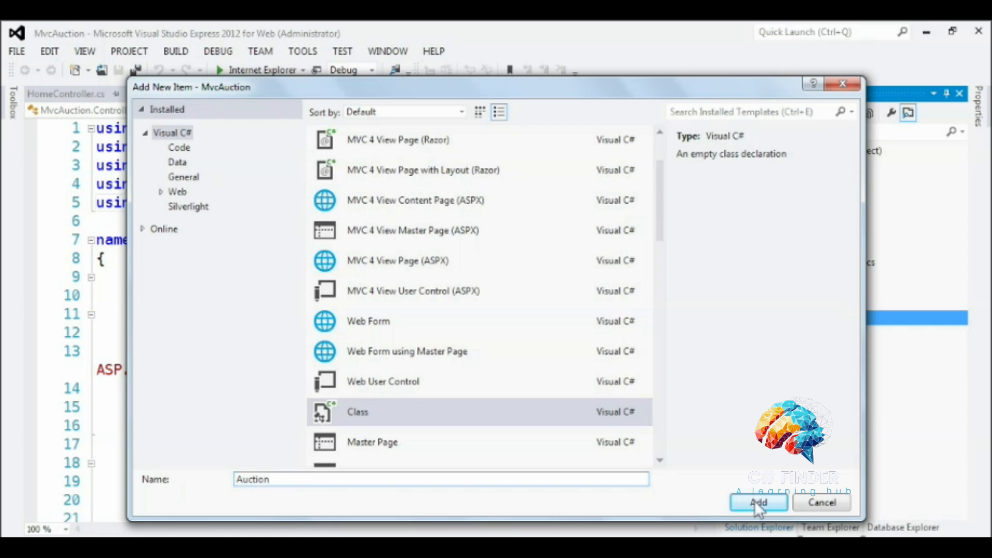
# Step: Create Auction.cs and place the cursor inside the empty Auction class body
pyautogui.click(758, 503)
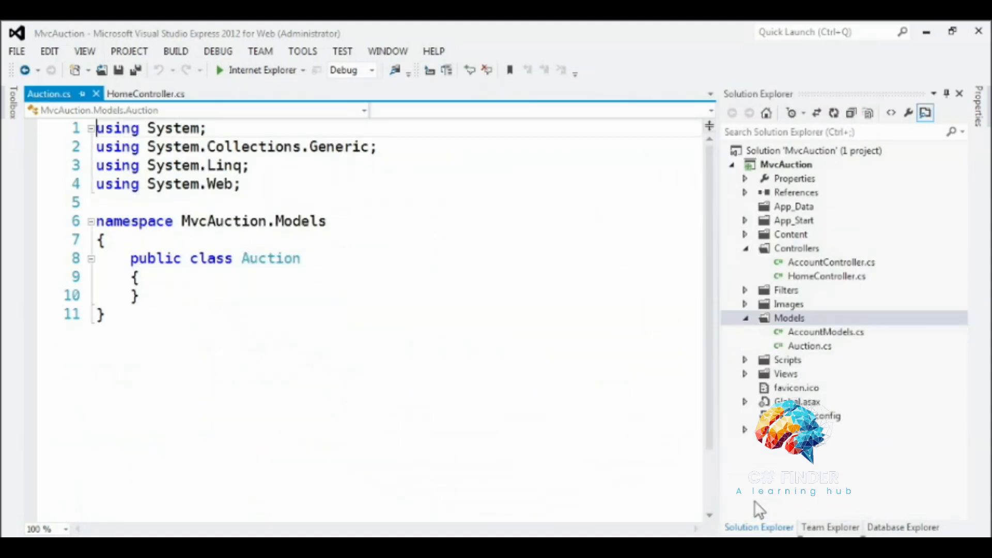
pyautogui.click(139, 277)
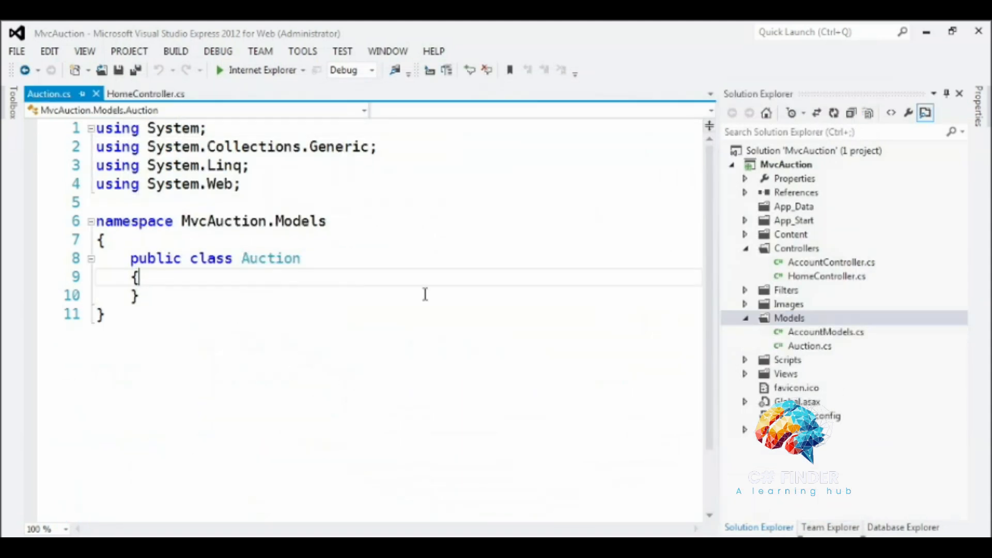
pyautogui.moveTo(420, 295)
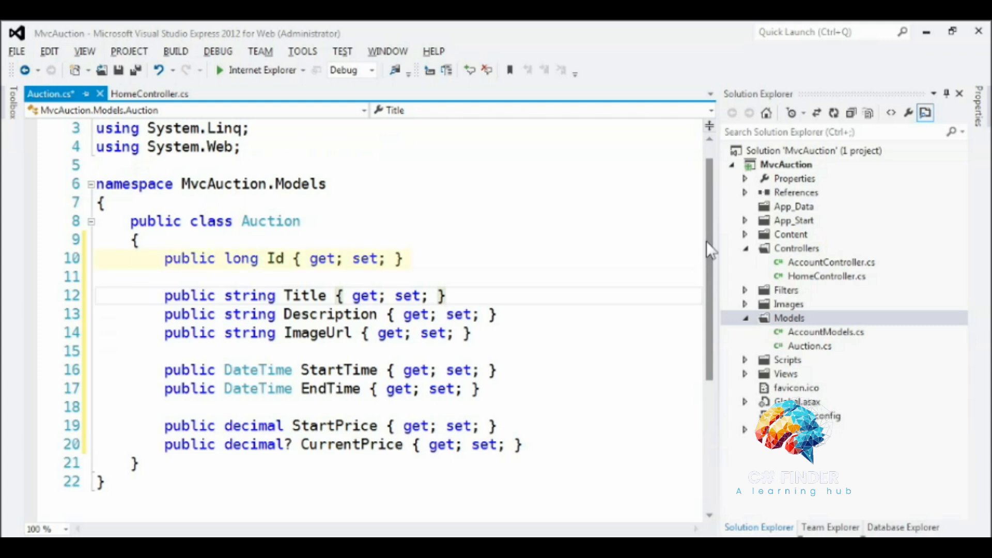
# Step: Add auto-properties Id, Title, Description, ImageUrl, StartTime, EndTime, StartPrice and CurrentPrice
pyautogui.click(448, 295)
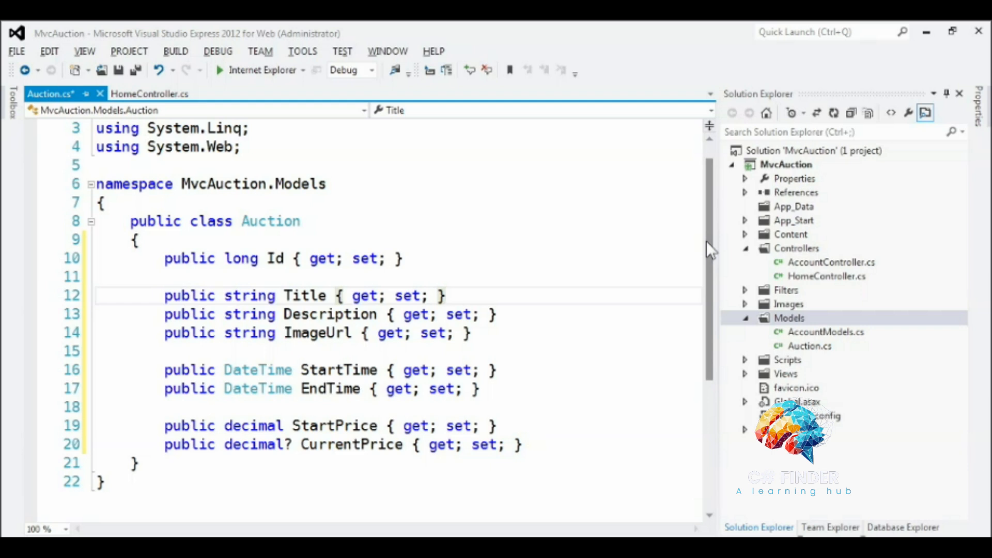
pyautogui.click(446, 296)
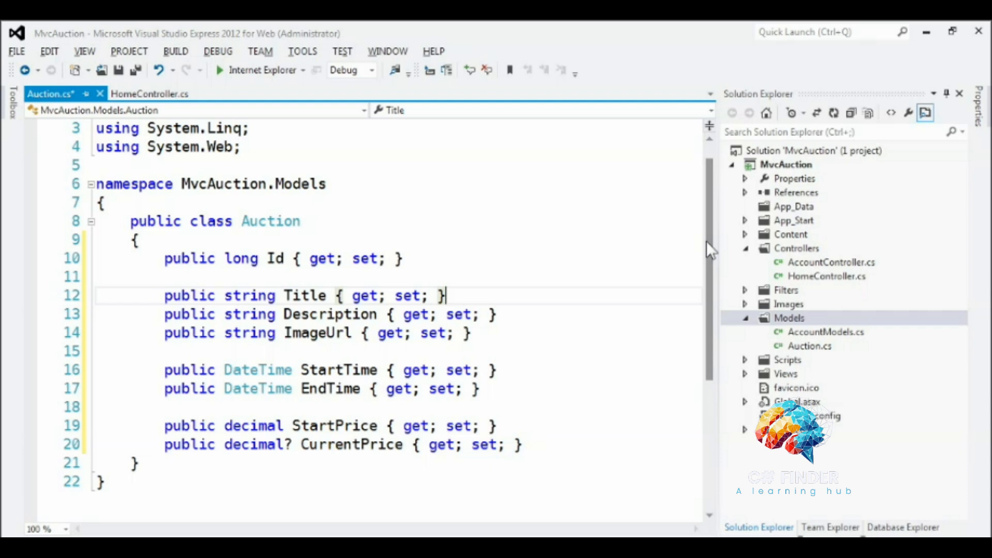